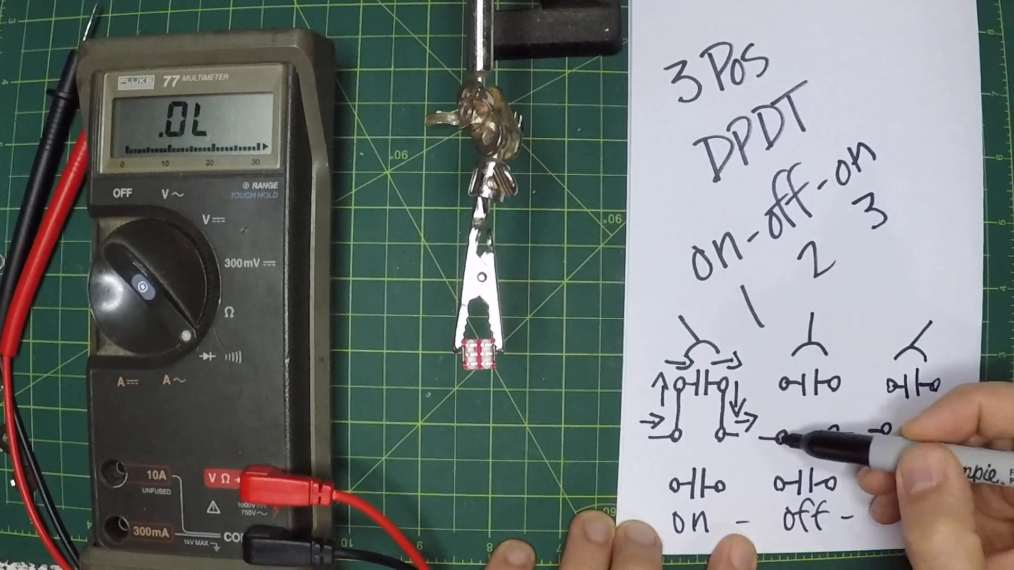
Step: Write 'on' under the first contact drawing of the hand-drawn DPDT switch diagram
{"action": "type", "text": "on"}
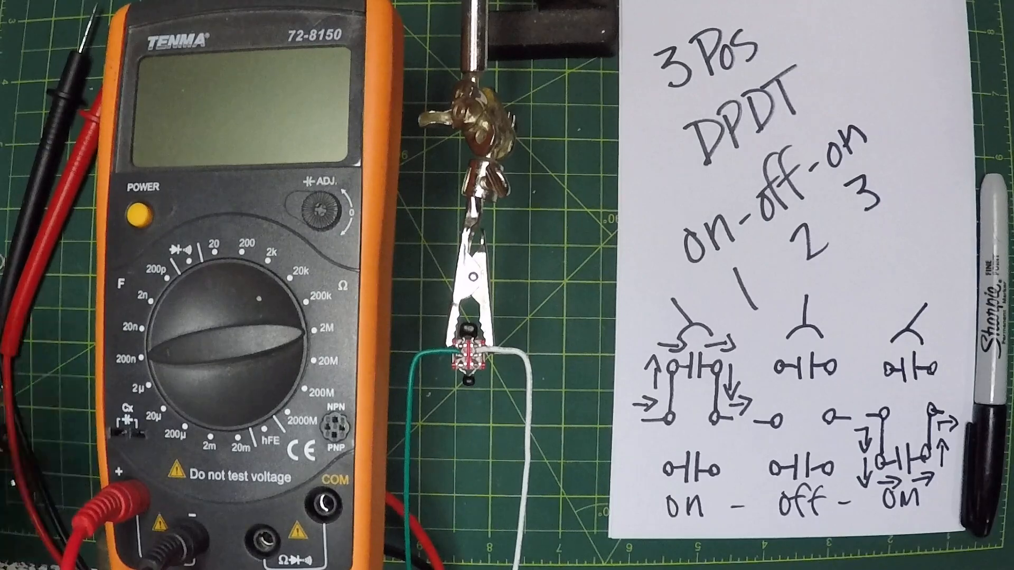
Step: Power on the Tenma capacitance meter connected to the clamped switch, reading 00.0 nF
{"action": "left_click", "coordinate": [140, 218]}
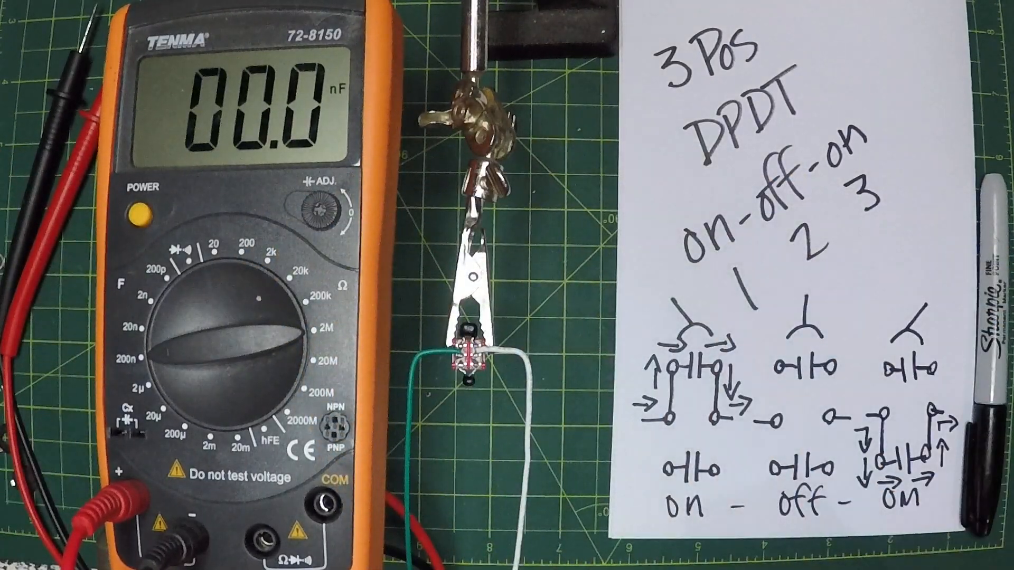